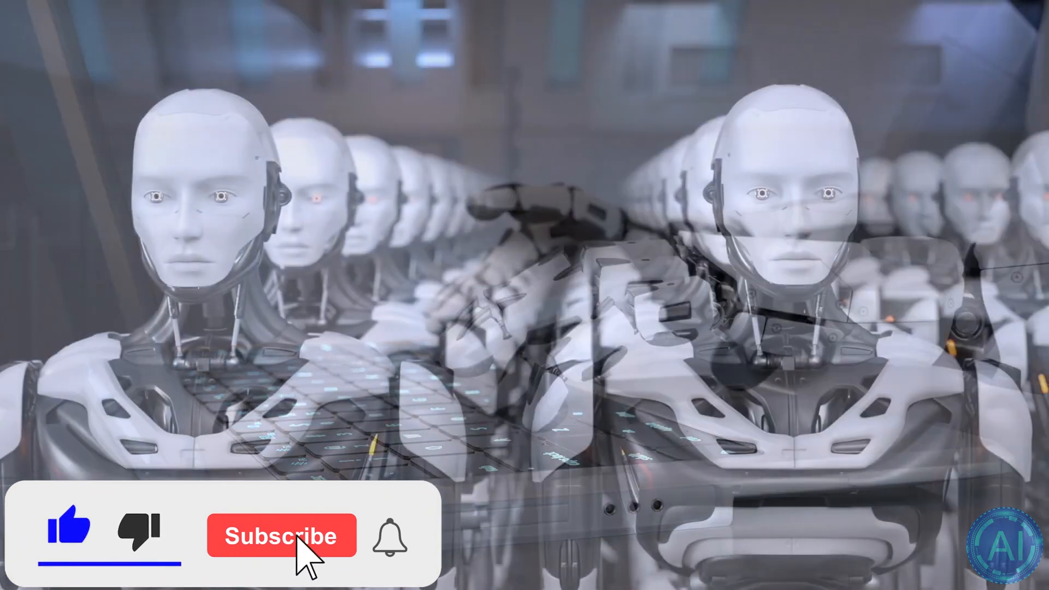
pyautogui.click(281, 536)
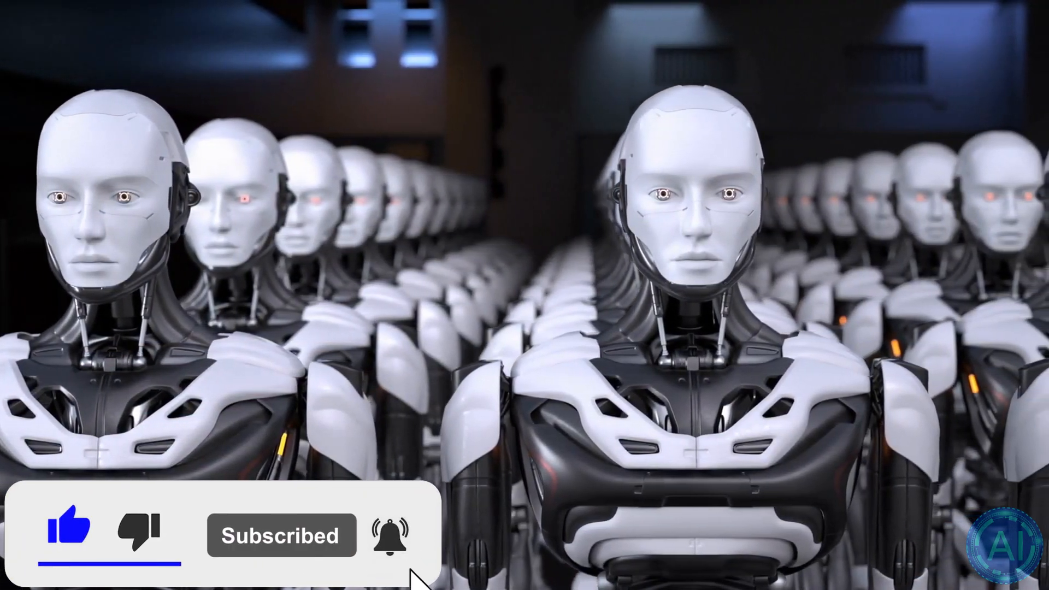